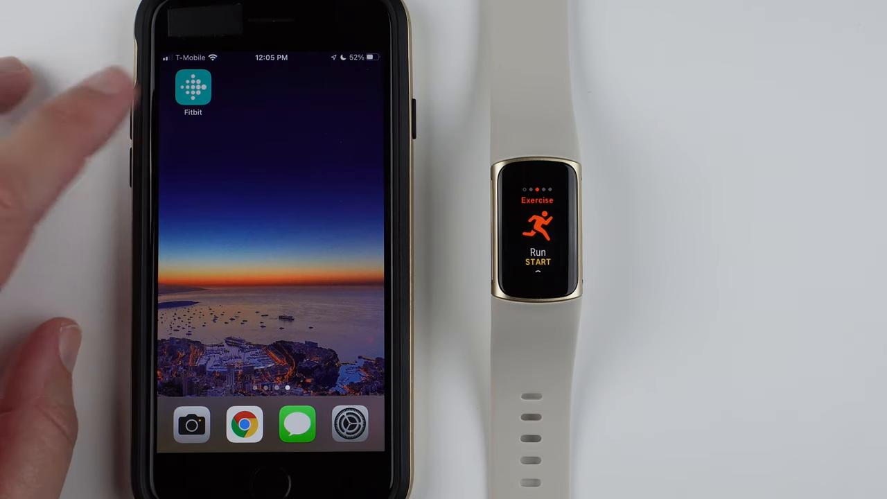
Reach the Charge 5's Exercise Shortcuts list: Run, Bike, Swim, Treadmill, Weights, Interval Workout.
{"action": "left_click", "coordinate": [194, 86]}
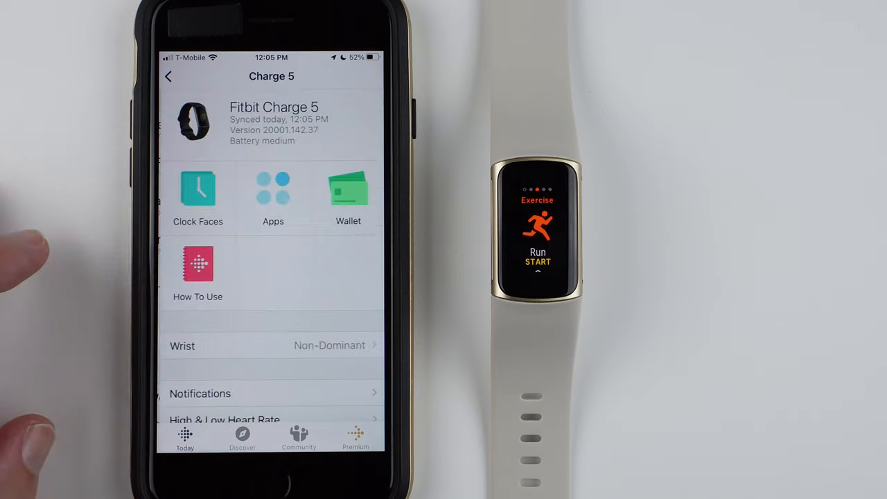
{"action": "scroll", "scroll_direction": "down", "scroll_amount": 3}
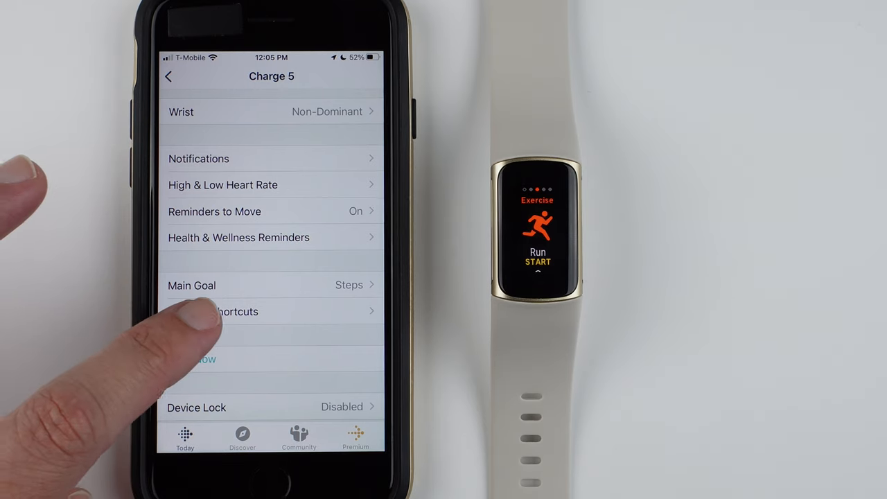
{"action": "left_click", "coordinate": [235, 311]}
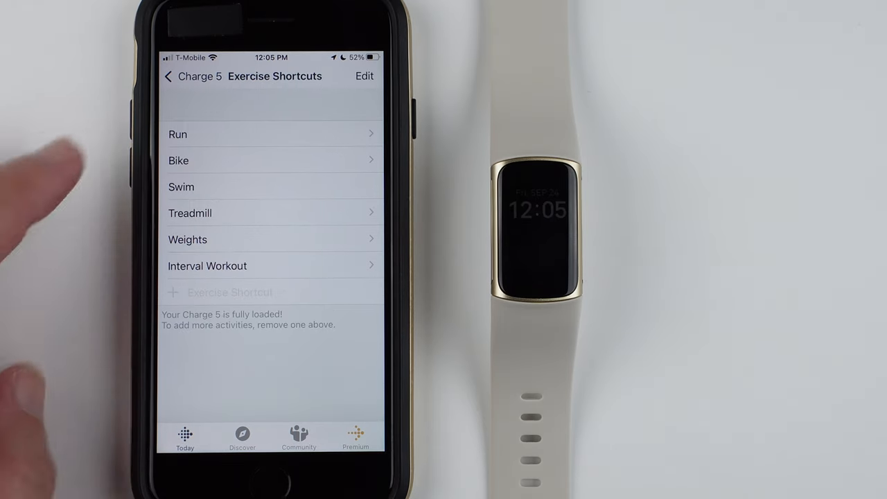
{"action": "mouse_move", "coordinate": [83, 291]}
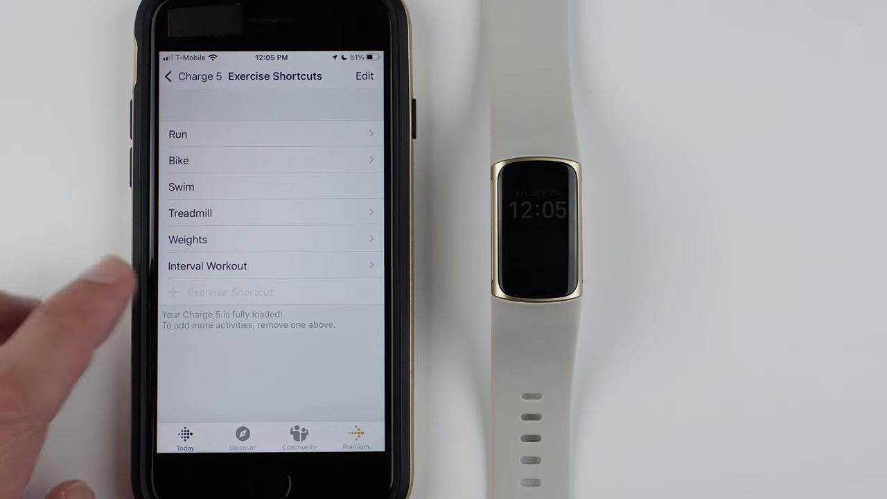
{"action": "mouse_move", "coordinate": [104, 333]}
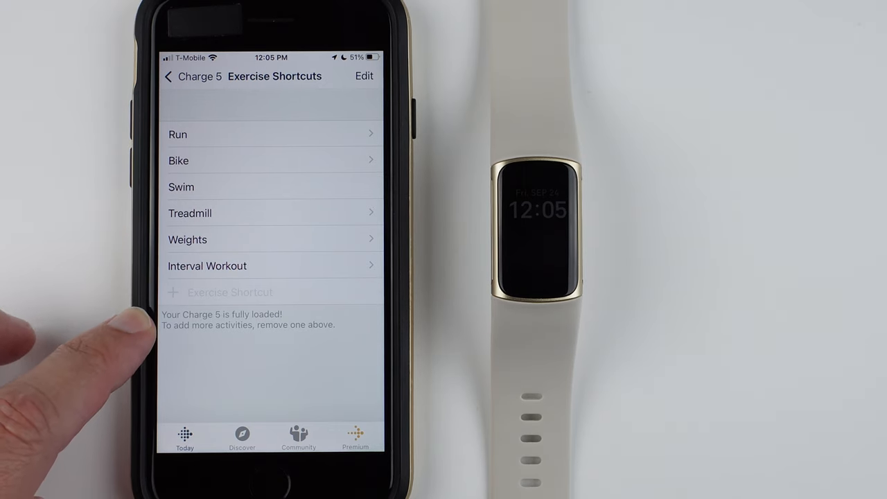
{"action": "mouse_move", "coordinate": [118, 340]}
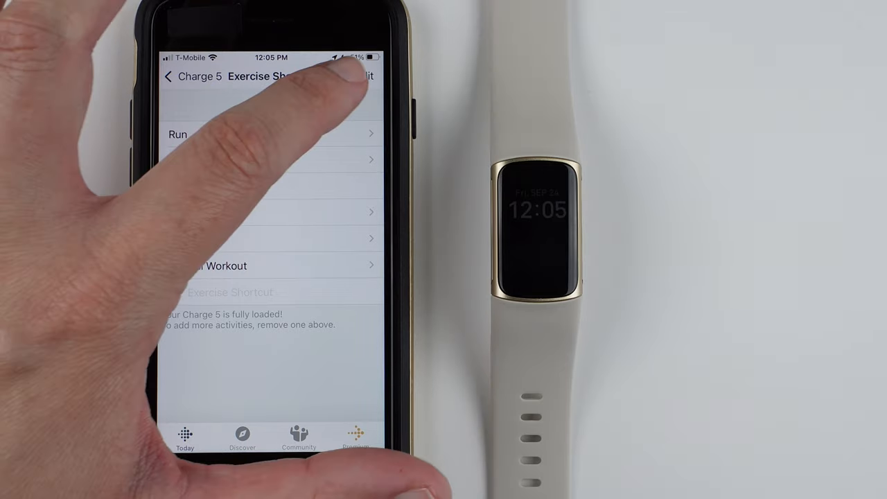
Delete the Run shortcut, leaving five shortcuts with room for one more.
{"action": "left_click", "coordinate": [363, 76]}
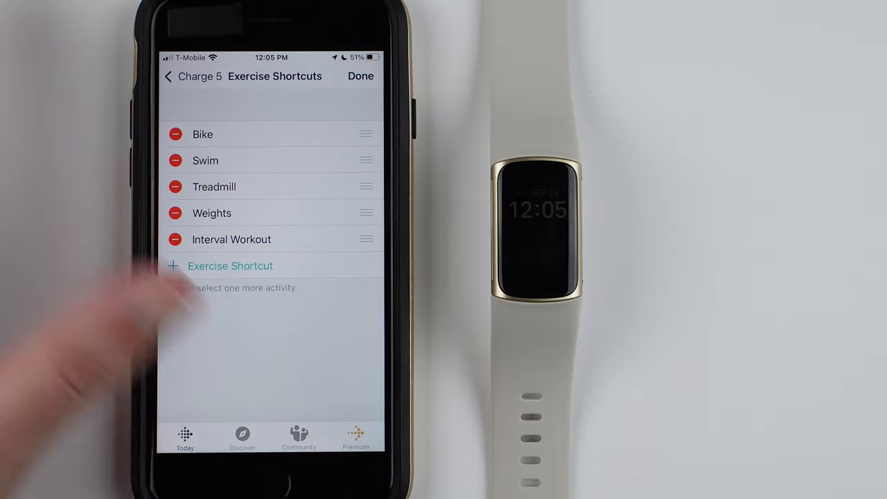
{"action": "left_click", "coordinate": [360, 75]}
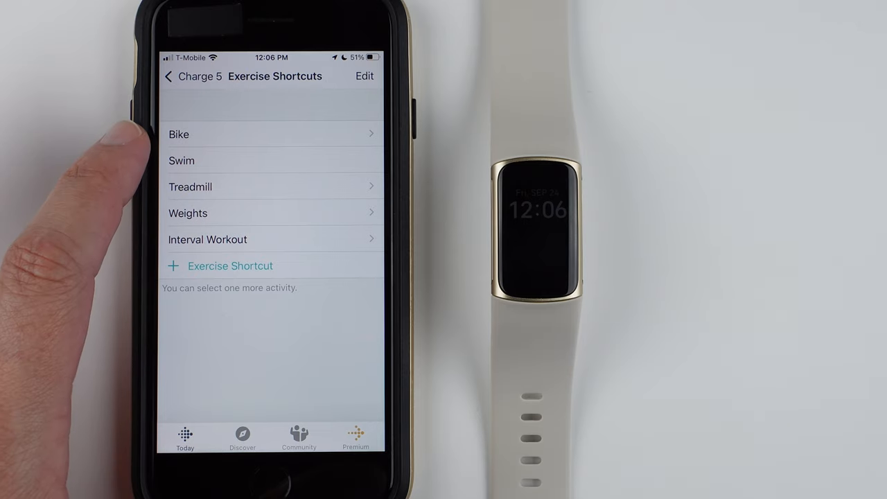
Delete the Treadmill shortcut, leaving Bike, Swim, Weights and Interval Workout.
{"action": "left_click", "coordinate": [363, 74]}
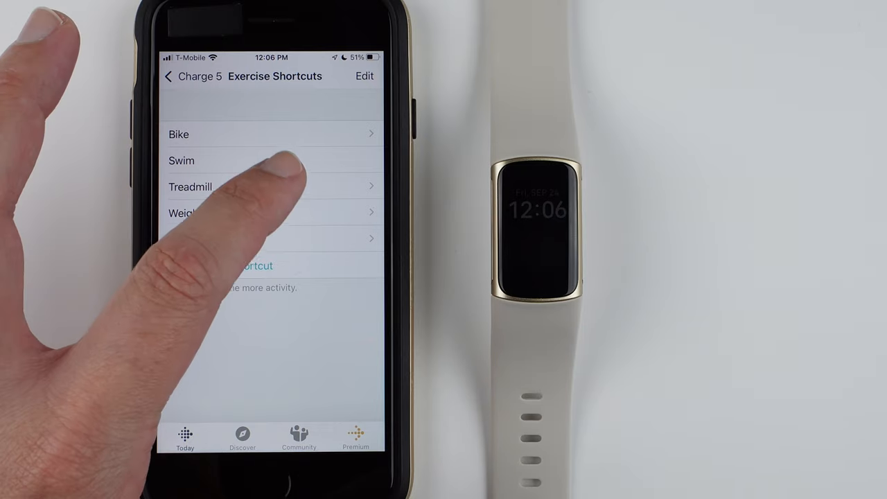
{"action": "left_click", "coordinate": [364, 75]}
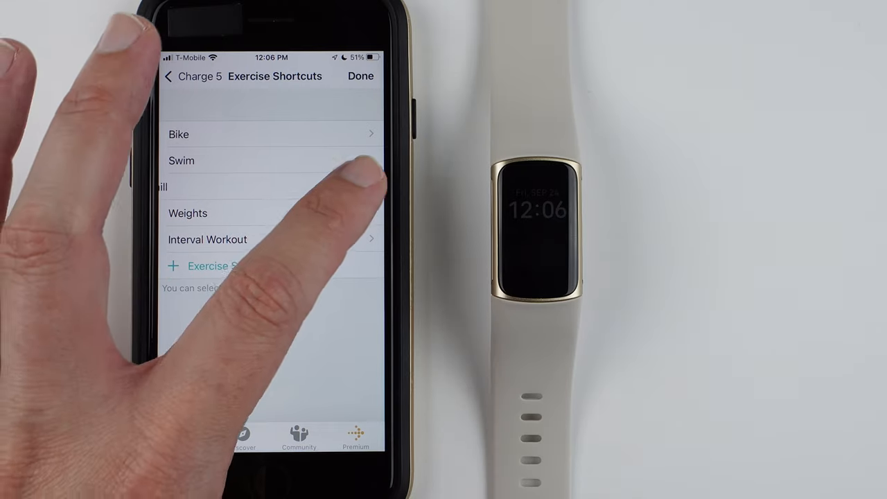
{"action": "left_click", "coordinate": [360, 76]}
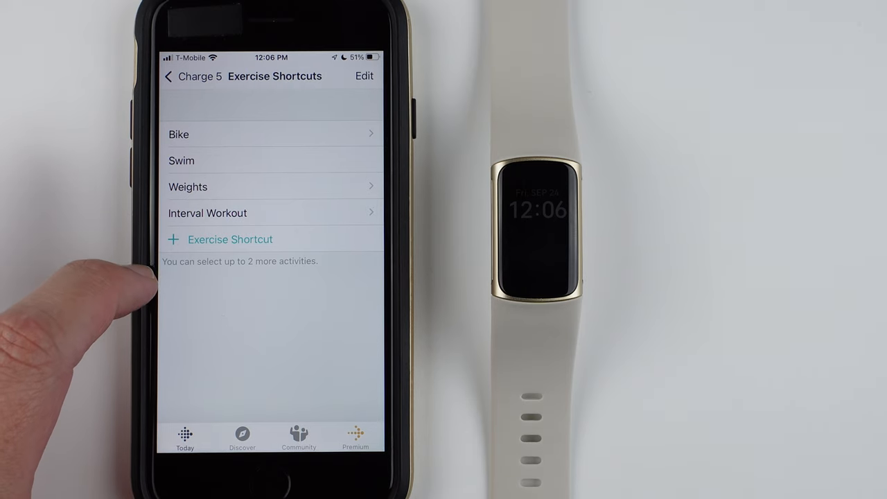
Add Walk from the Add Shortcut list as a fifth exercise shortcut.
{"action": "left_click", "coordinate": [230, 238]}
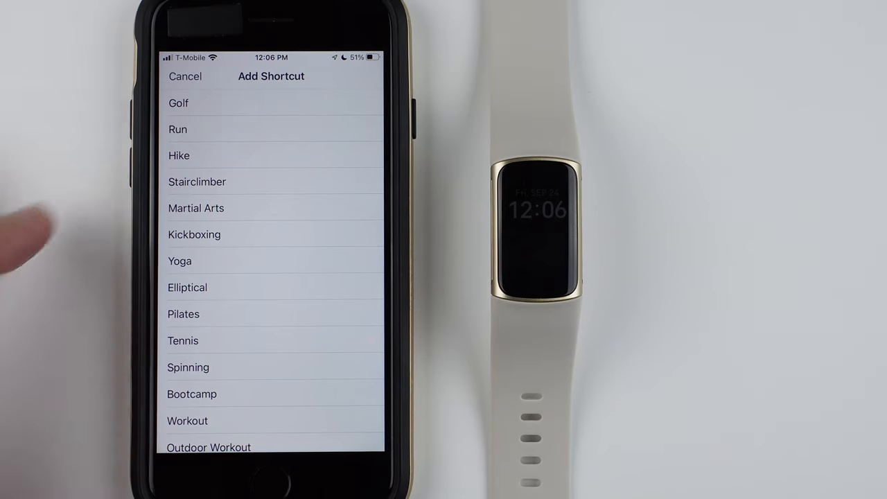
{"action": "scroll", "scroll_direction": "down", "scroll_amount": 3}
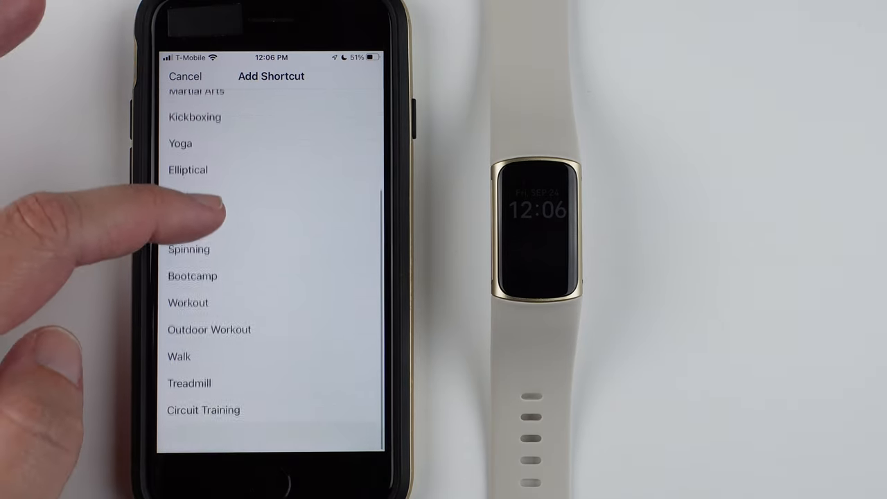
{"action": "scroll", "scroll_direction": "down", "scroll_amount": 3}
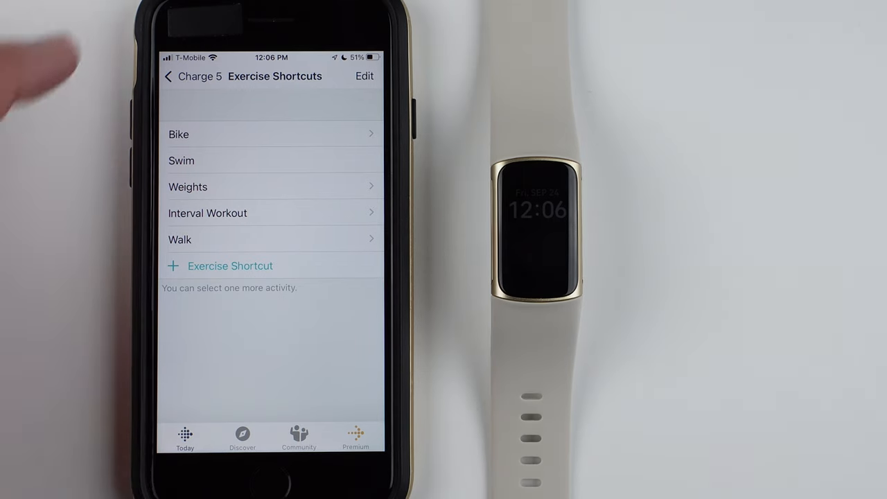
Drag Walk to the top so it is the first shortcut.
{"action": "left_click", "coordinate": [364, 77]}
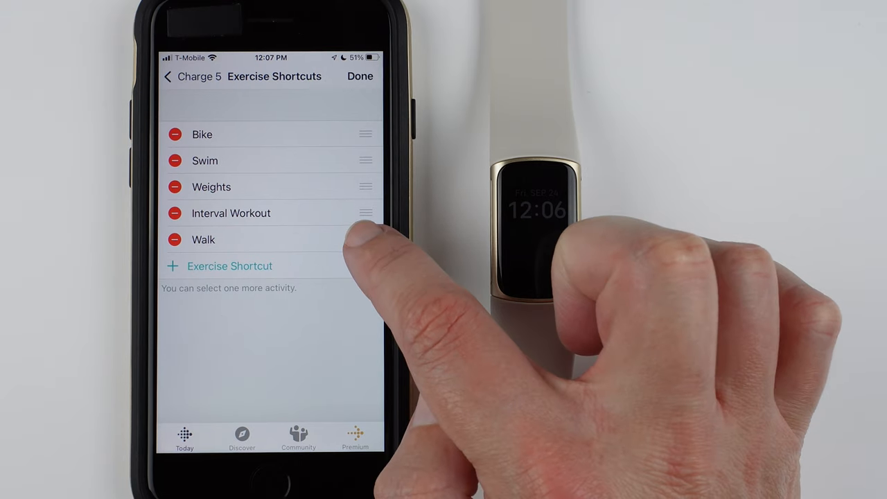
{"action": "left_click_drag", "start_coordinate": [366, 213], "coordinate": [365, 238]}
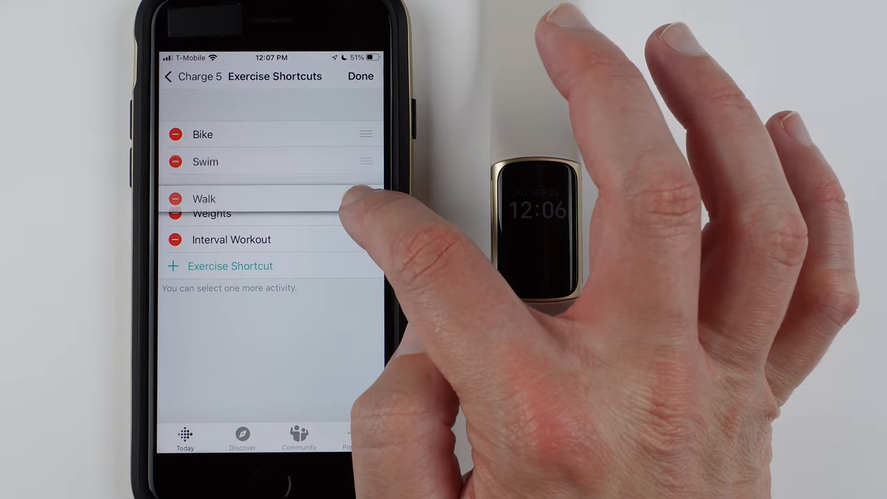
{"action": "left_click_drag", "start_coordinate": [205, 200], "coordinate": [205, 133]}
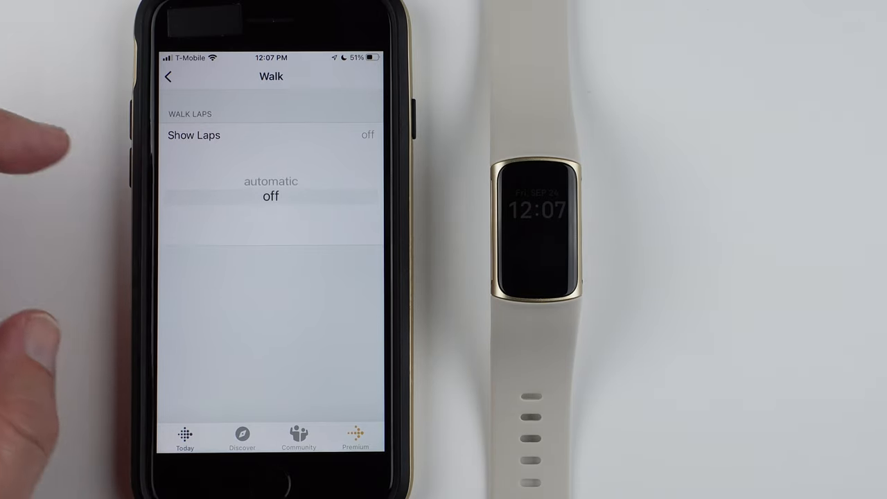
Review Interval Workout's Rest and Repeat interval steps, keeping Rest unchanged.
{"action": "left_click", "coordinate": [169, 76]}
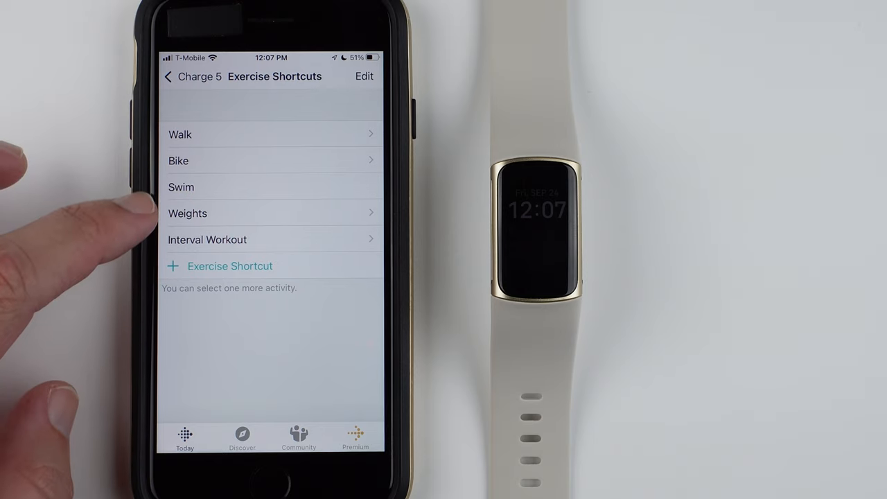
{"action": "left_click", "coordinate": [208, 238]}
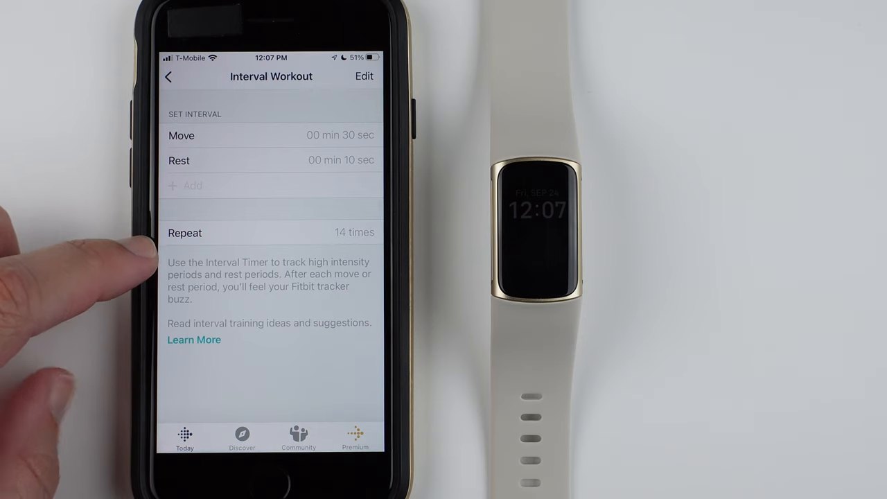
{"action": "left_click", "coordinate": [363, 77]}
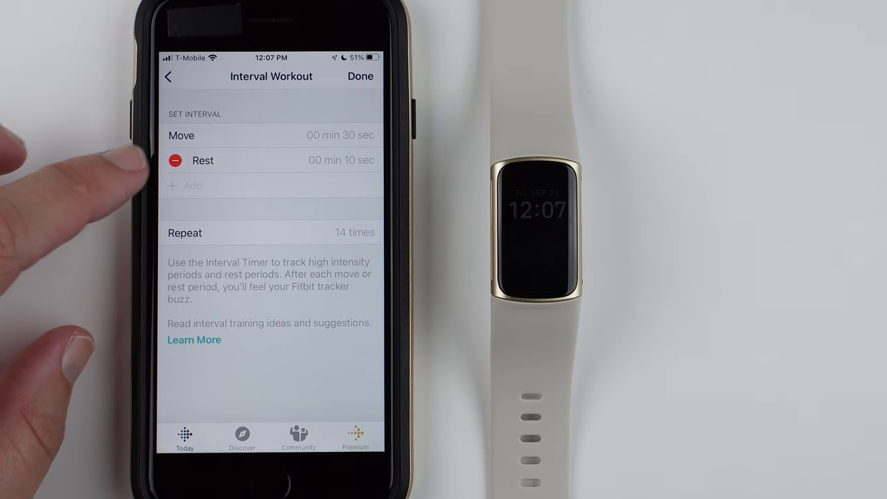
{"action": "left_click", "coordinate": [174, 161]}
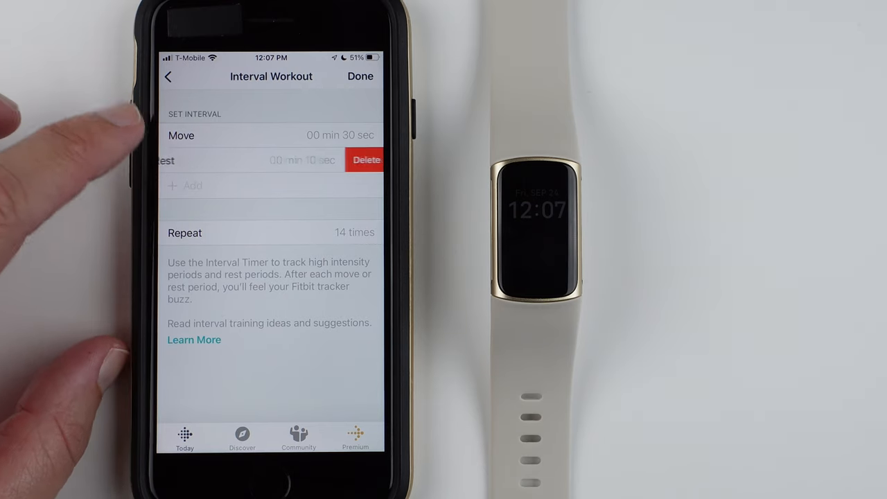
{"action": "left_click", "coordinate": [366, 160]}
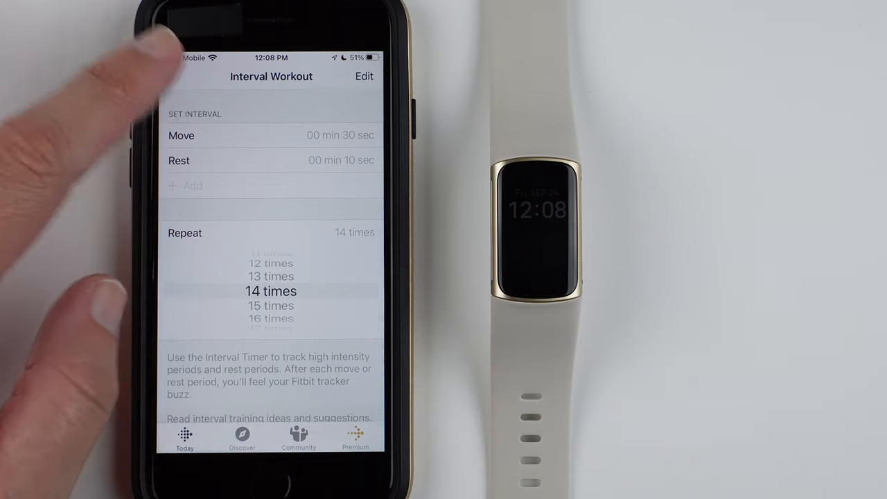
{"action": "left_click", "coordinate": [171, 76]}
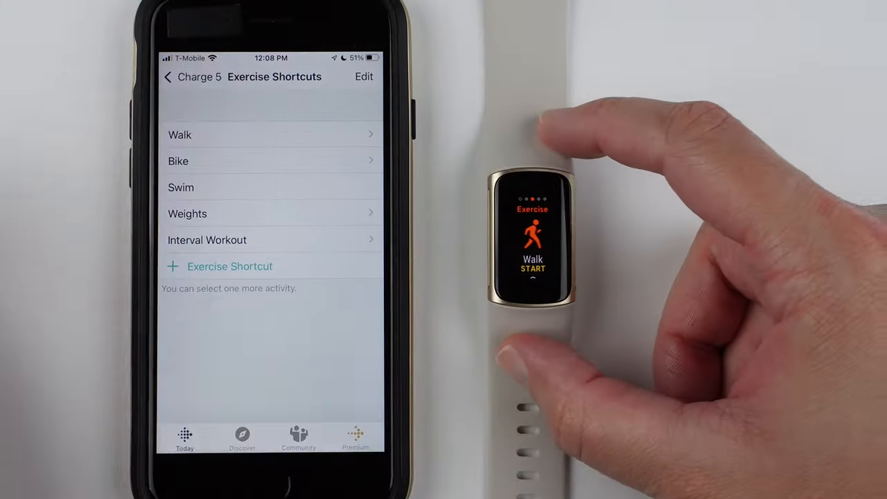
Check the Charge 5's sync status on its device page, then return to the shortcuts list.
{"action": "left_click", "coordinate": [168, 76]}
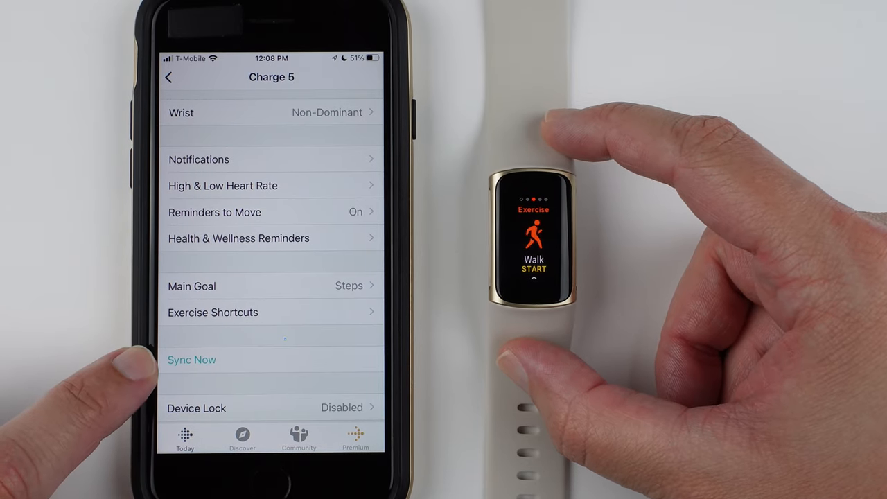
{"action": "scroll", "scroll_direction": "down", "scroll_amount": 3}
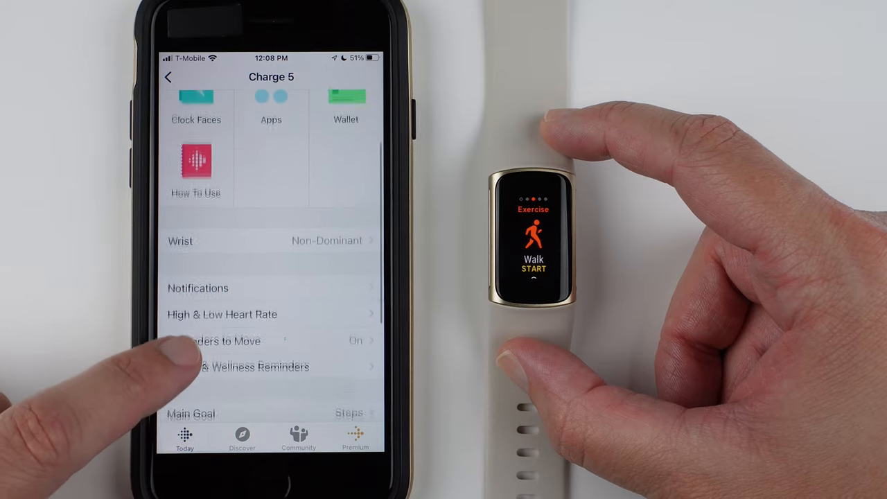
{"action": "scroll", "scroll_direction": "down", "scroll_amount": 3}
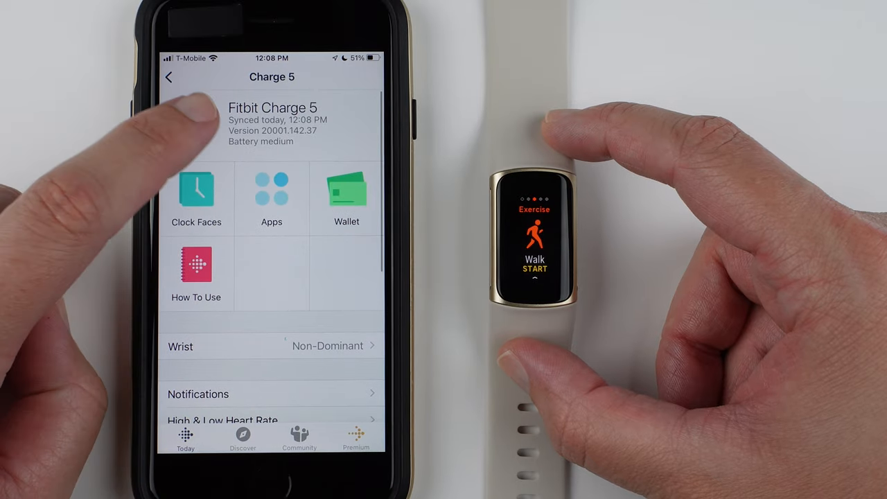
{"action": "mouse_move", "coordinate": [208, 83]}
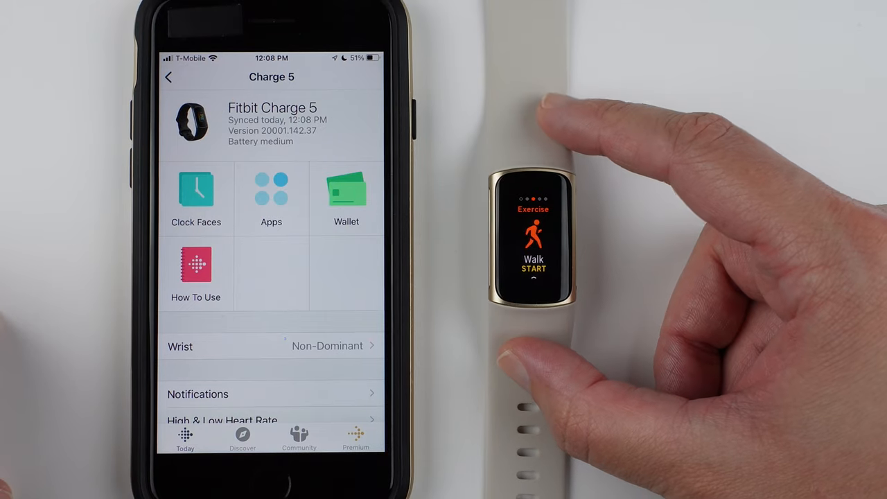
{"action": "scroll", "scroll_direction": "down", "scroll_amount": 3}
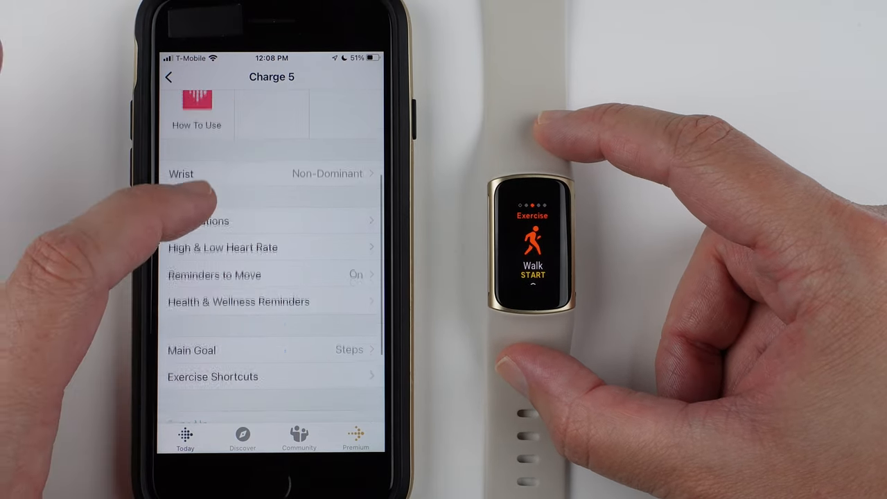
{"action": "left_click", "coordinate": [213, 377]}
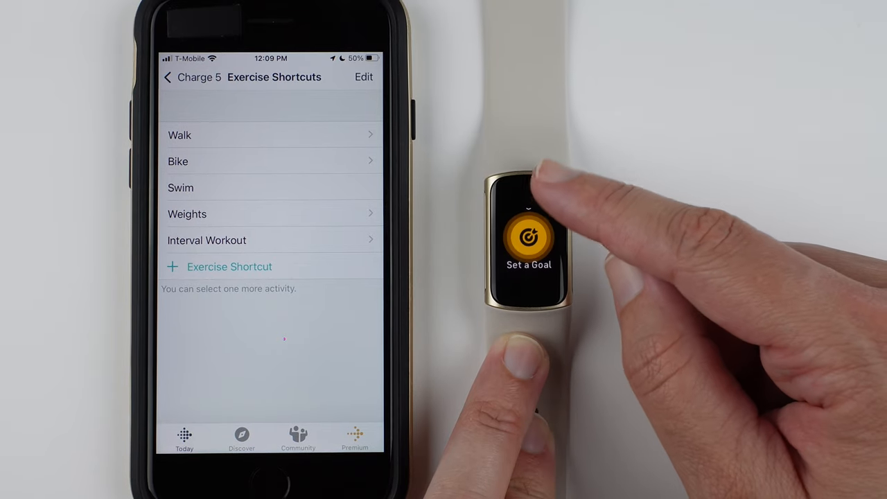
Browse the watch's Set a Goal list: Distance, Time and Calories.
{"action": "left_click", "coordinate": [530, 236]}
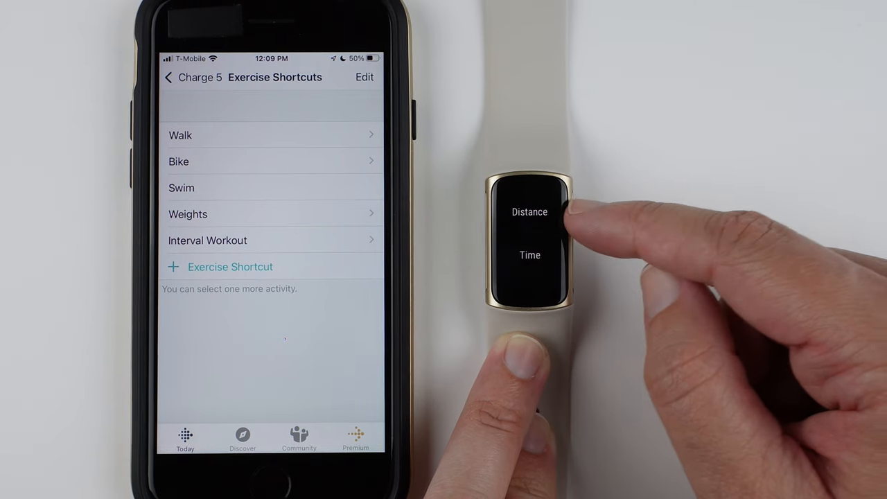
{"action": "scroll", "scroll_direction": "down", "scroll_amount": 3}
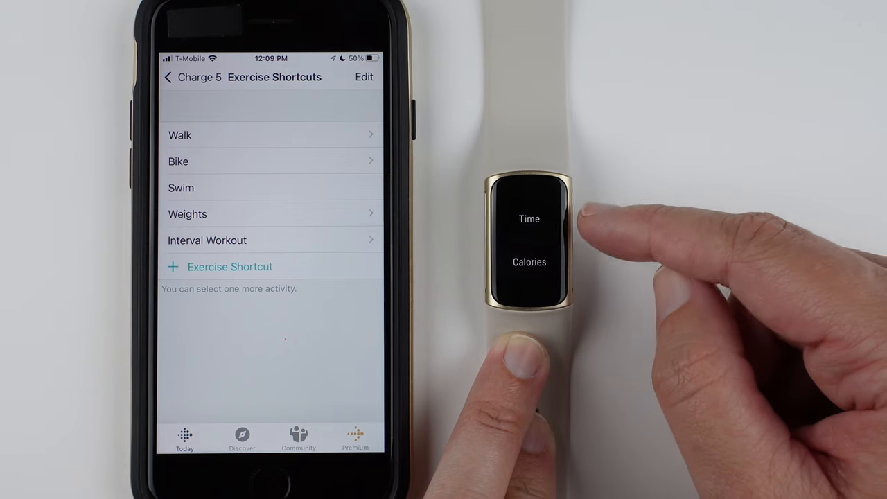
{"action": "mouse_move", "coordinate": [623, 346]}
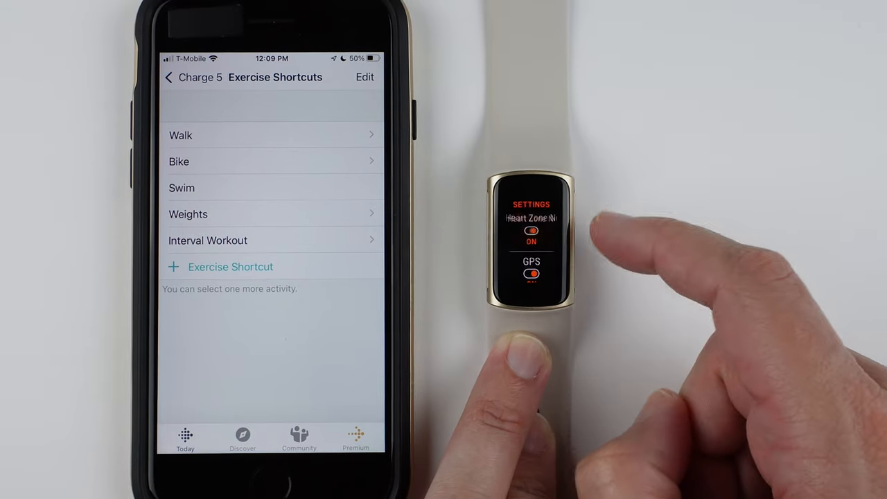
Confirm Heart Zone Notifications and Always On Display stay on, acknowledging the battery warning.
{"action": "left_click", "coordinate": [530, 230]}
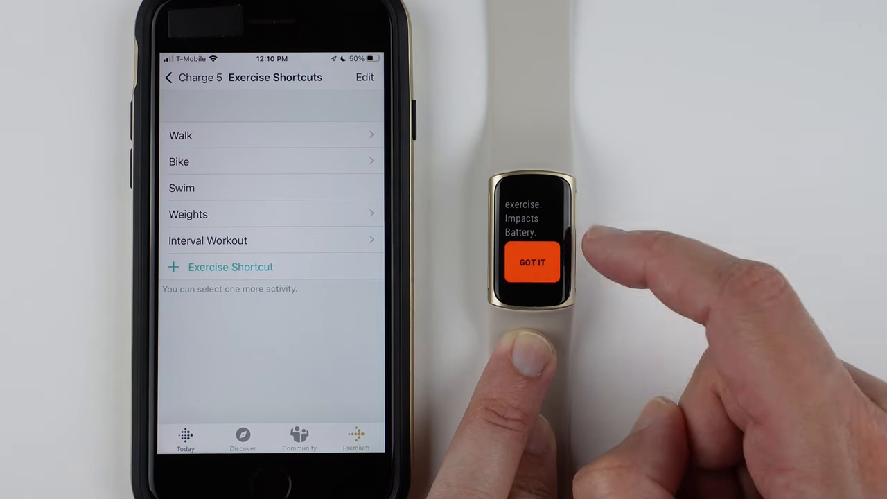
{"action": "left_click", "coordinate": [532, 261]}
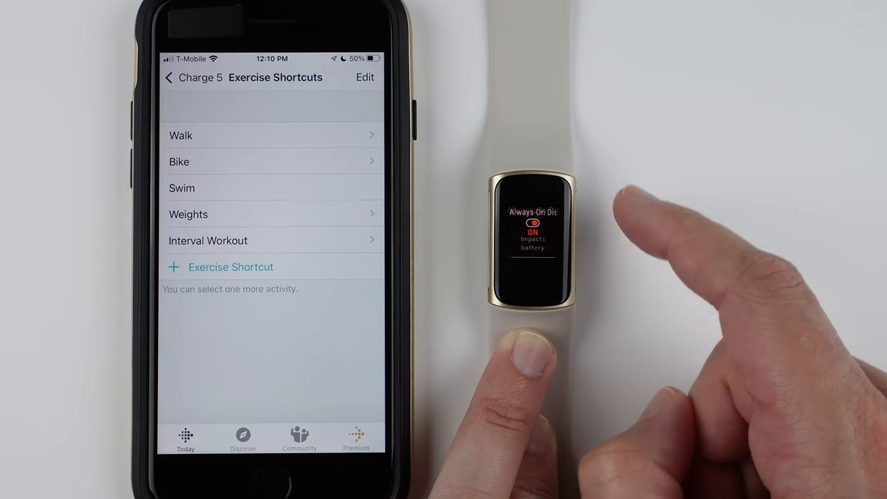
{"action": "left_click", "coordinate": [532, 222]}
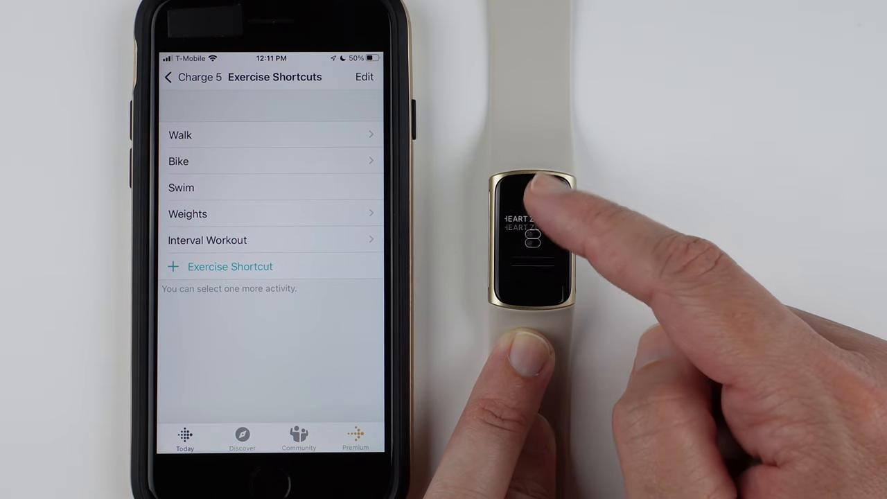
View the watch's GPS settings with Built-in GPS selected.
{"action": "left_click", "coordinate": [534, 222]}
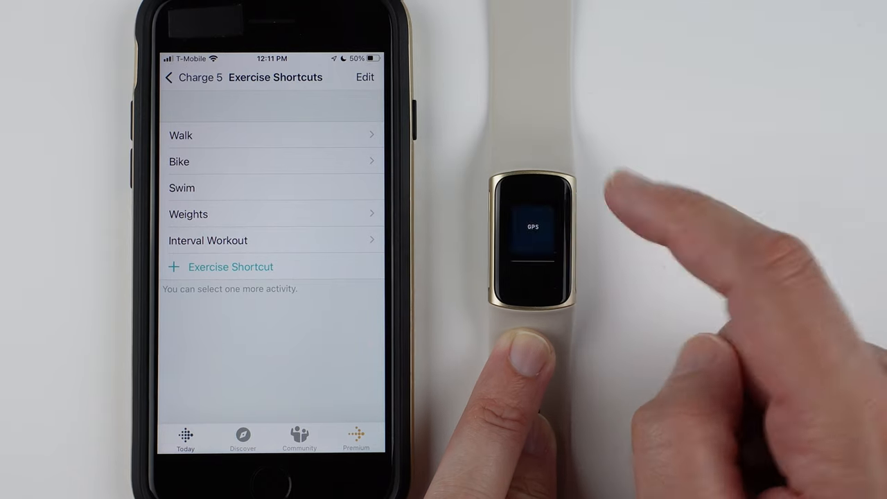
{"action": "left_click", "coordinate": [532, 227]}
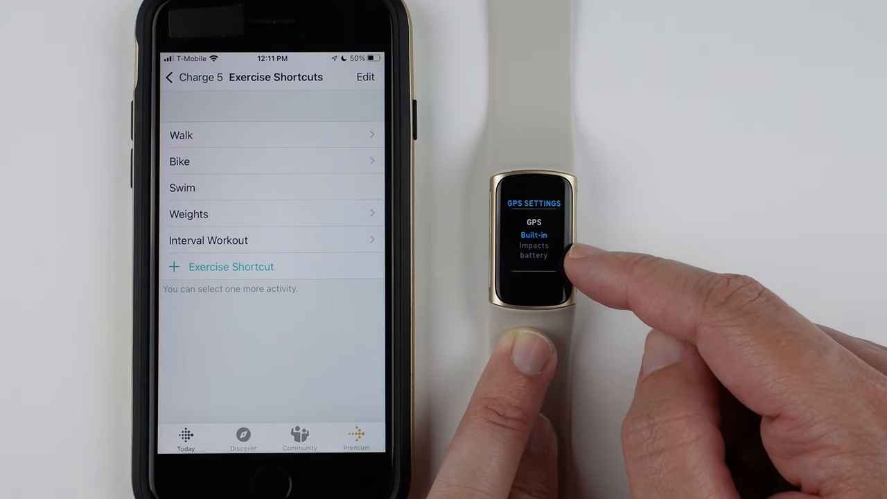
{"action": "mouse_move", "coordinate": [568, 263]}
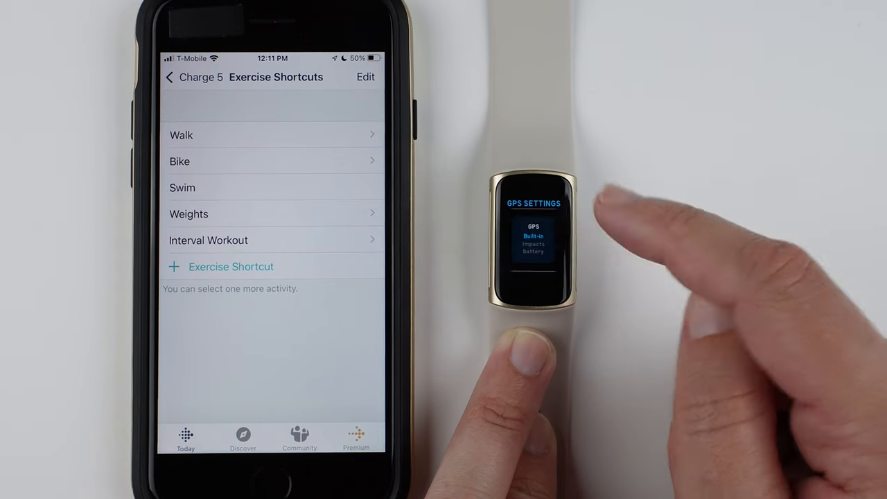
Cycle the watch's GPS setting through Phone, Dynamic and back to Built-in several times.
{"action": "left_click", "coordinate": [534, 238]}
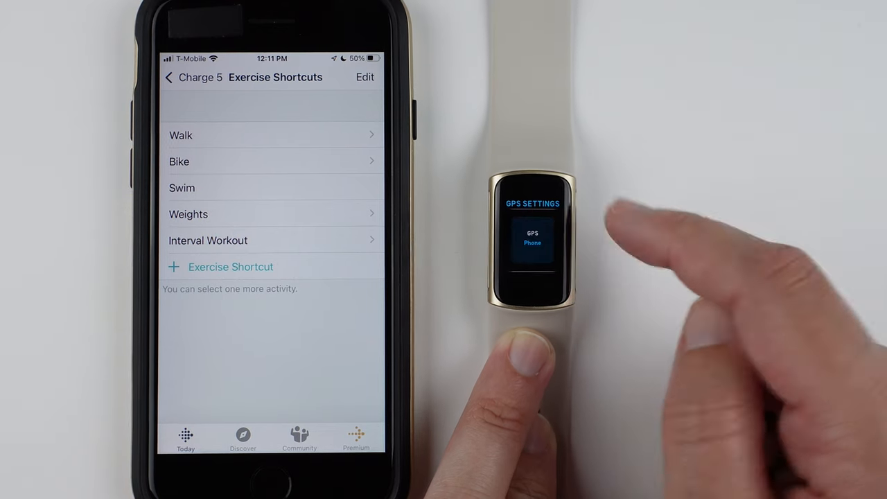
{"action": "left_click", "coordinate": [547, 243]}
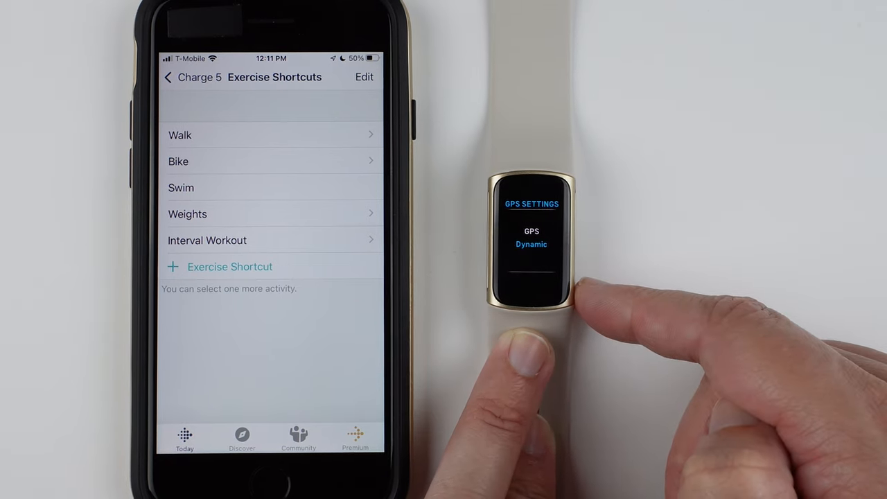
{"action": "left_click", "coordinate": [532, 238]}
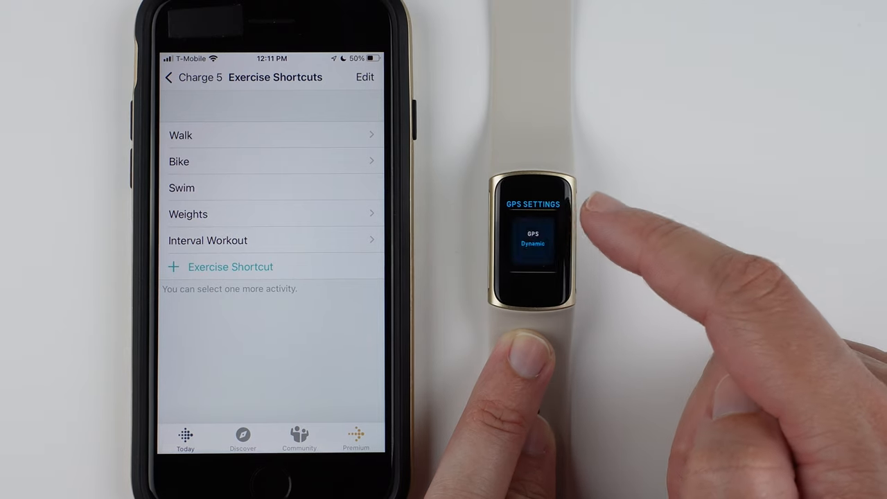
{"action": "left_click", "coordinate": [532, 238]}
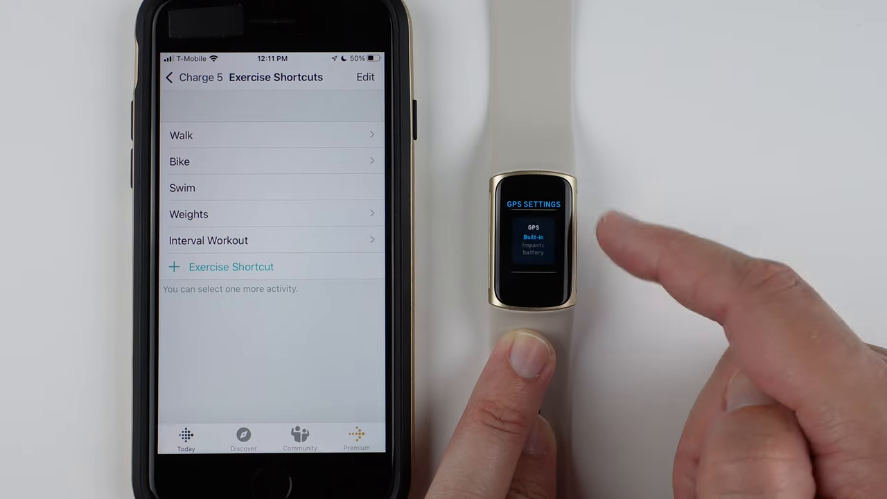
{"action": "left_click", "coordinate": [547, 243]}
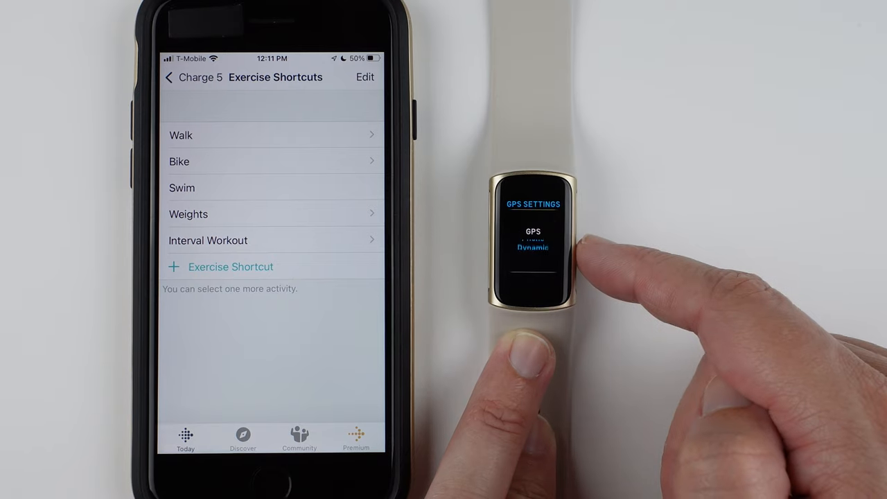
{"action": "left_click", "coordinate": [532, 236]}
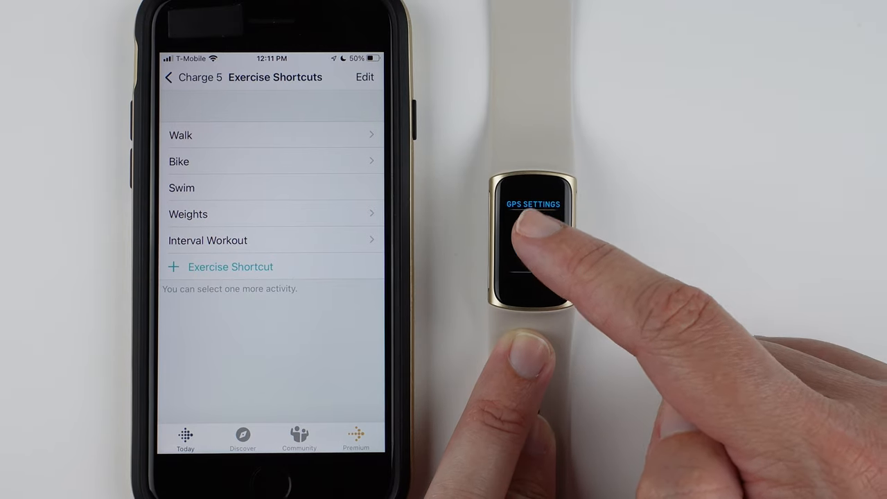